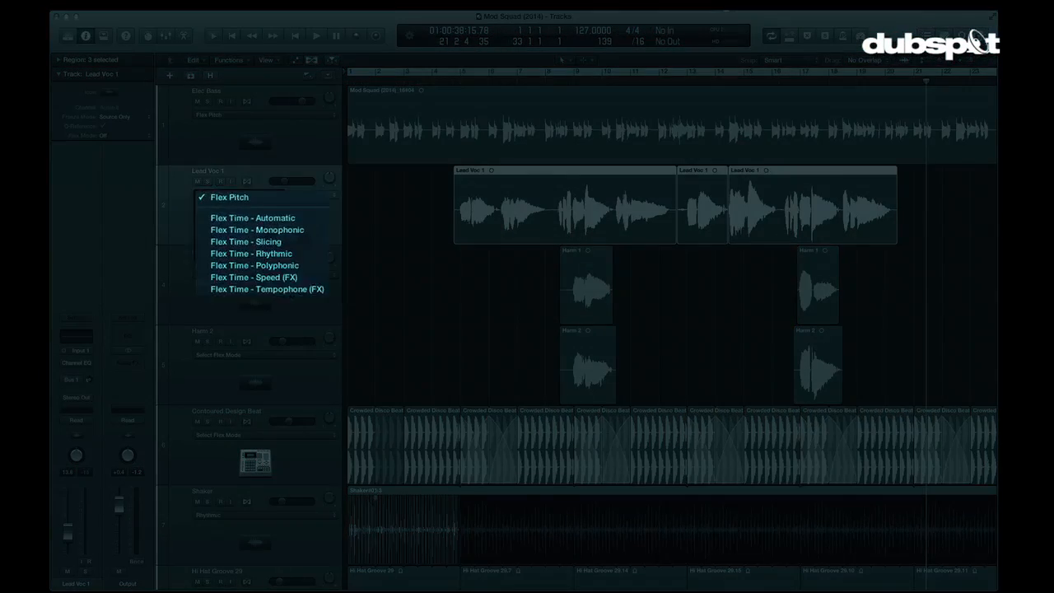
mouse_move(293, 257)
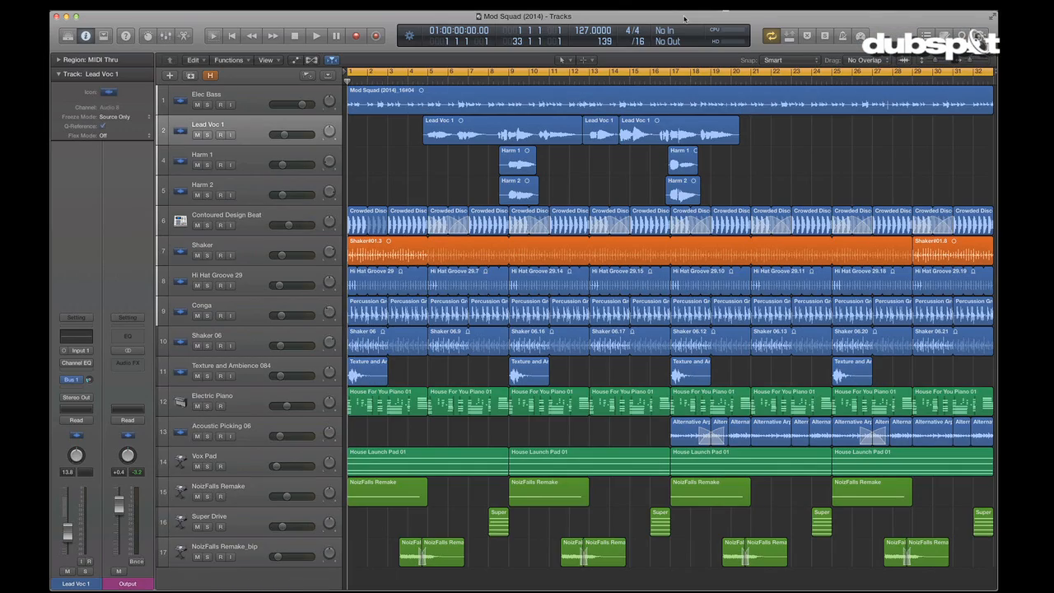
Zoom the tracks taller and audition the Mod Squad arrangement from the start to about bar 21
scroll(down, 3)
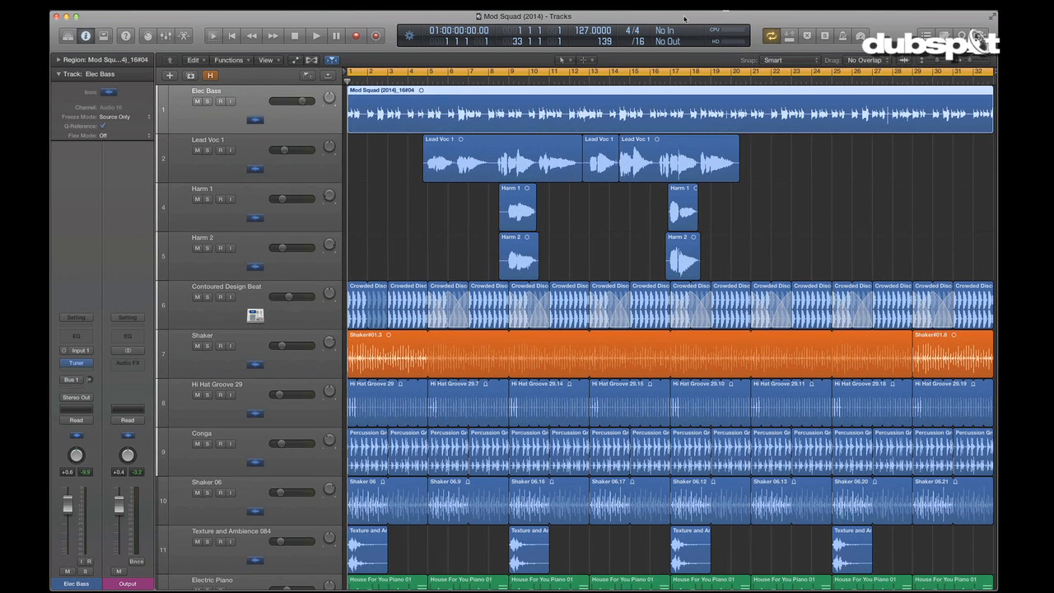
click(316, 36)
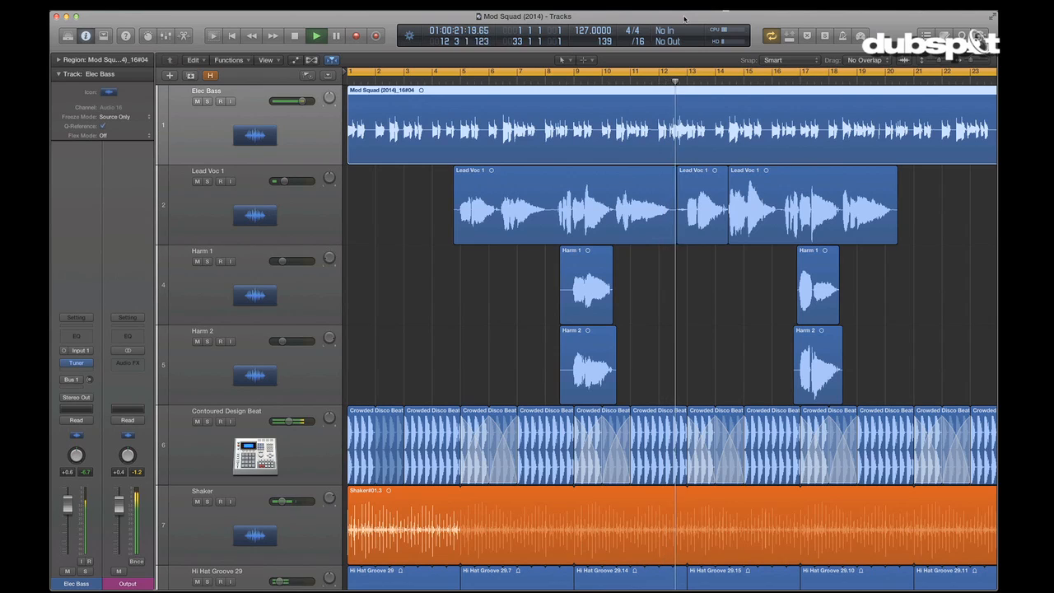
click(316, 36)
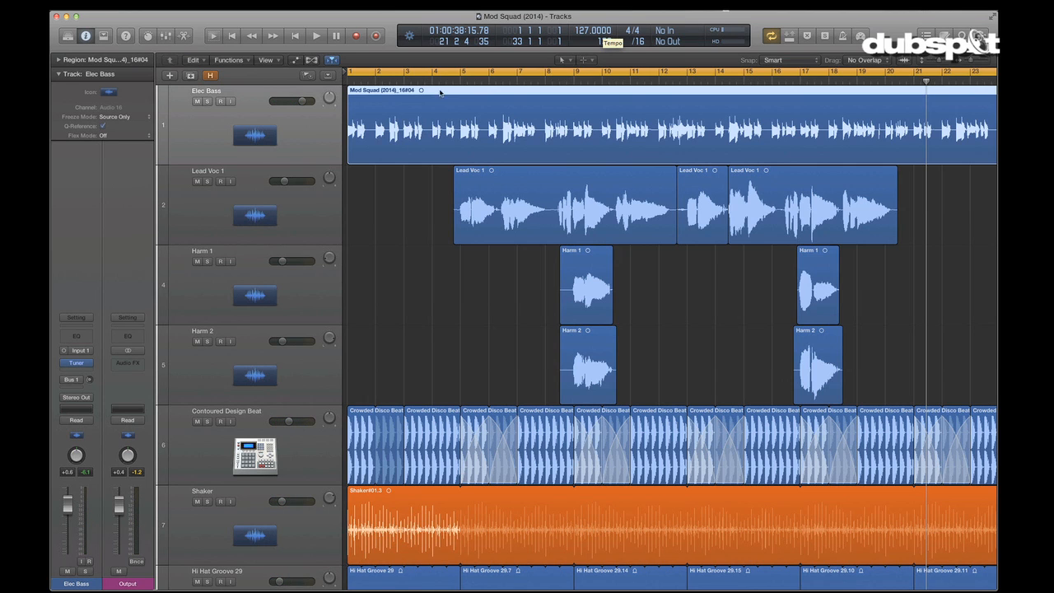
Turn on Show Flex and bring up the Flex Mode choices on the Lead Voc 1 track header
click(564, 206)
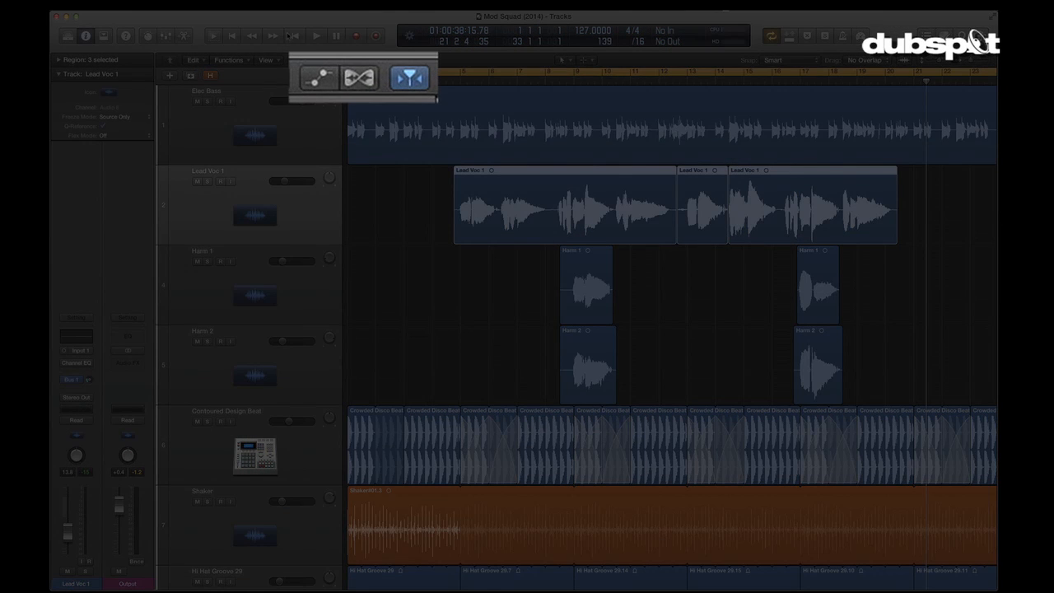
click(359, 76)
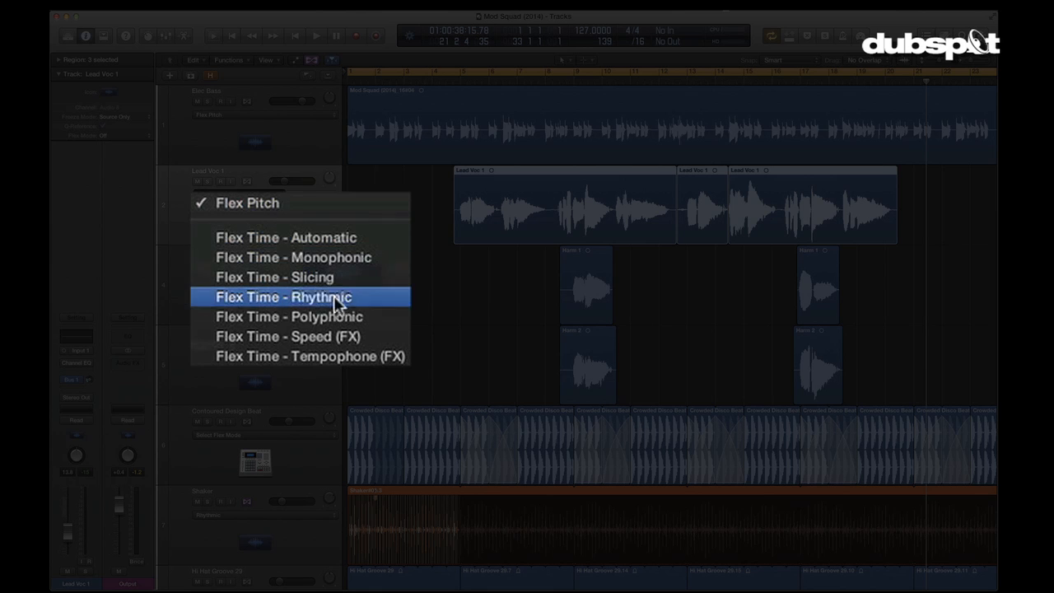
mouse_move(333, 261)
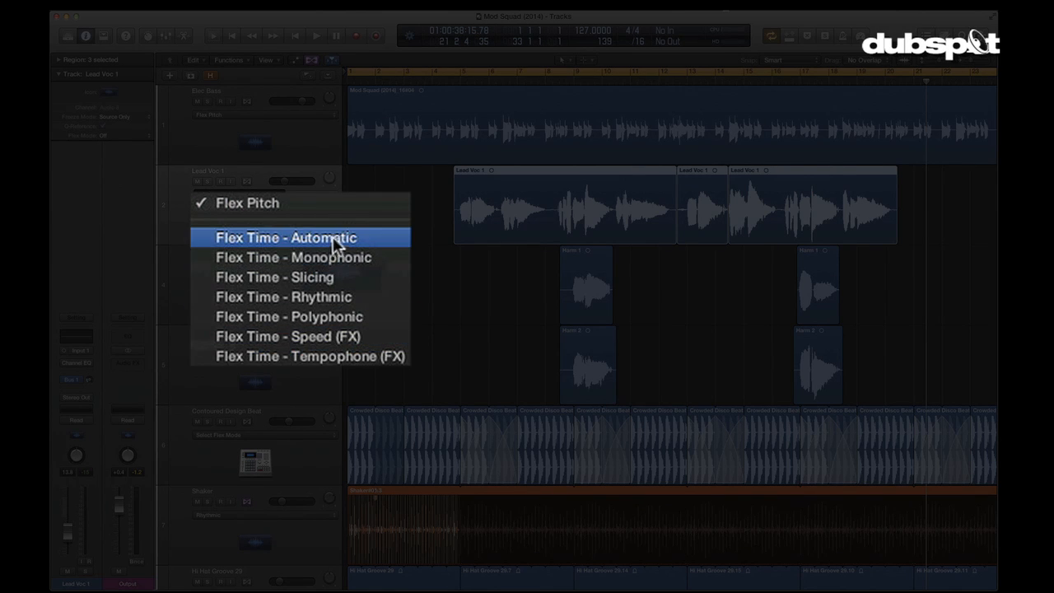
mouse_move(327, 317)
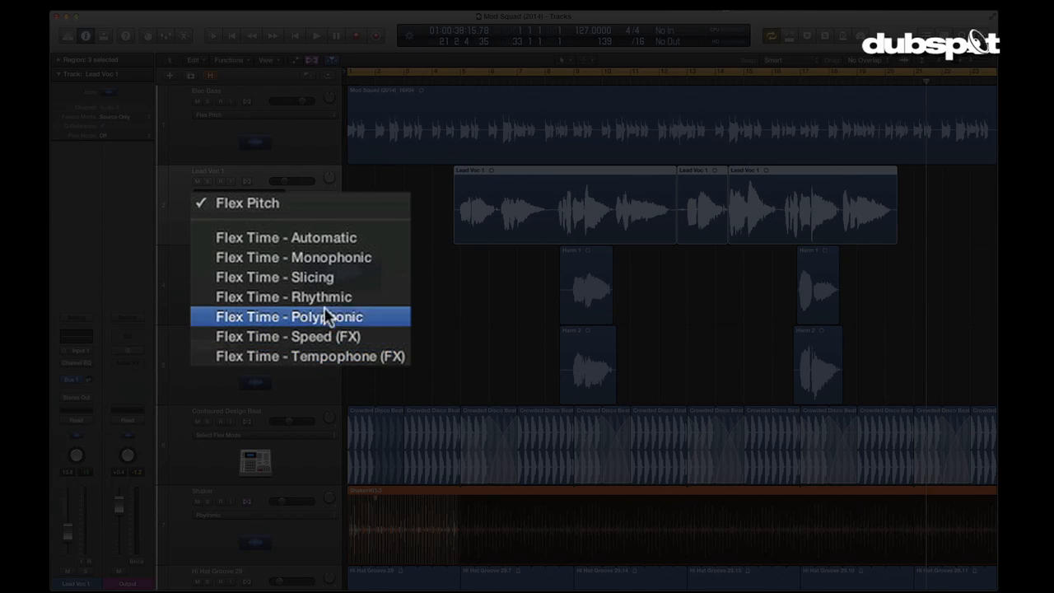
mouse_move(321, 204)
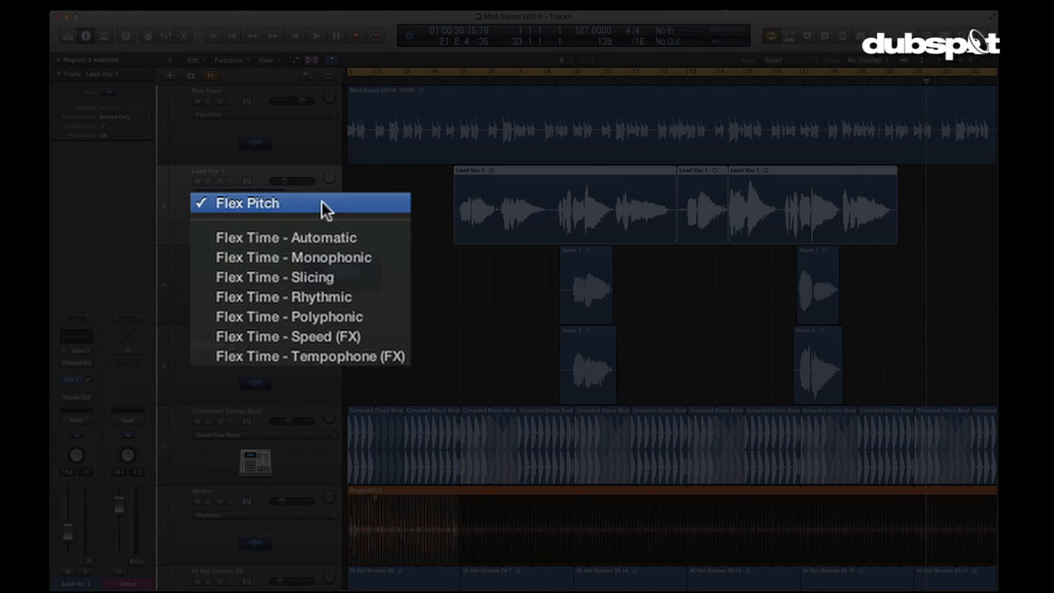
Set Lead Voc 1 to Flex Pitch so its notes show as editable pitch segments
click(247, 202)
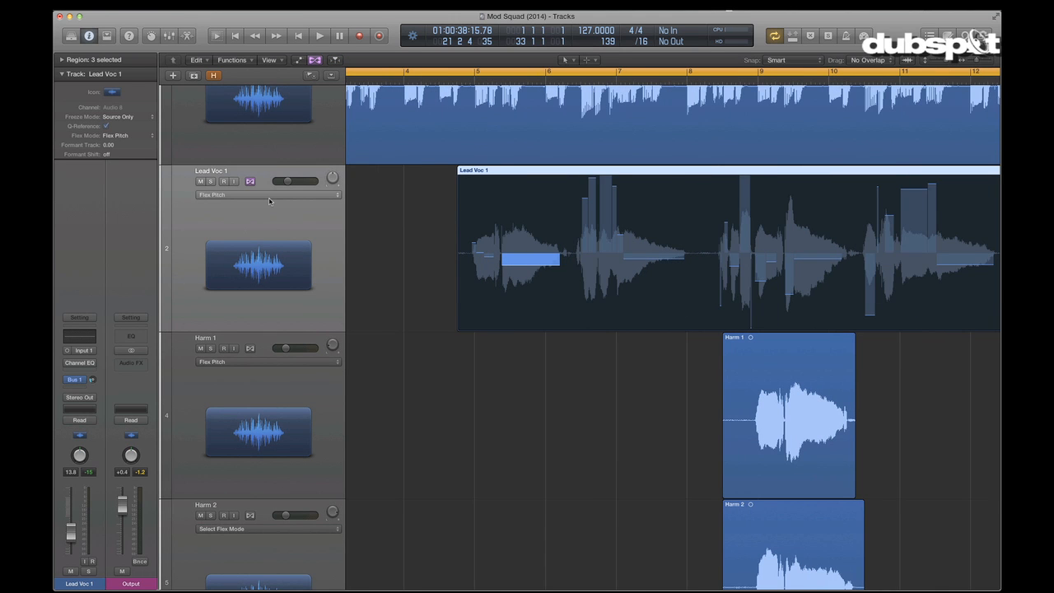
mouse_move(555, 233)
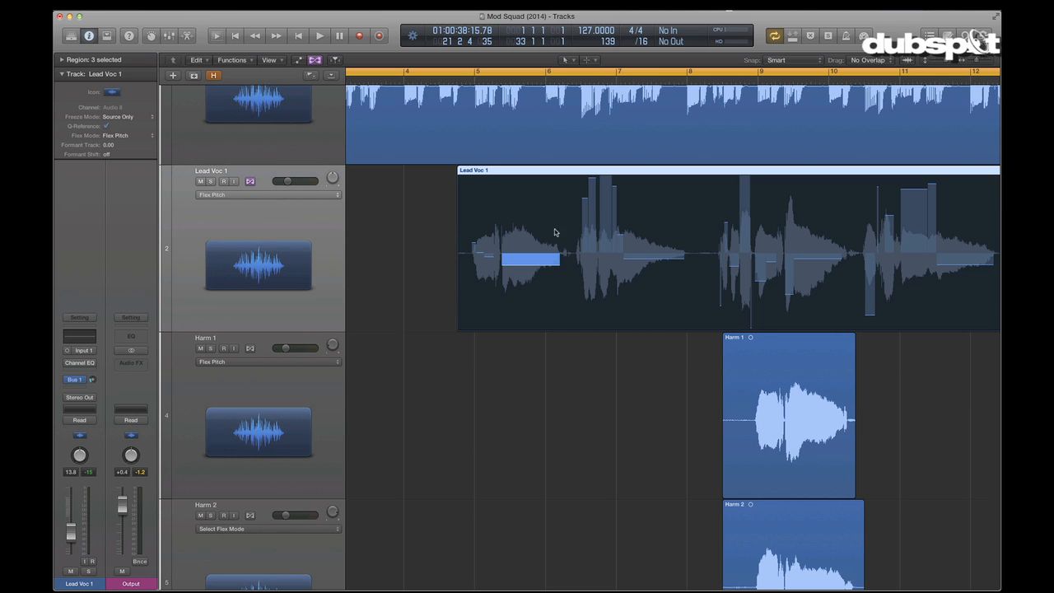
mouse_move(543, 187)
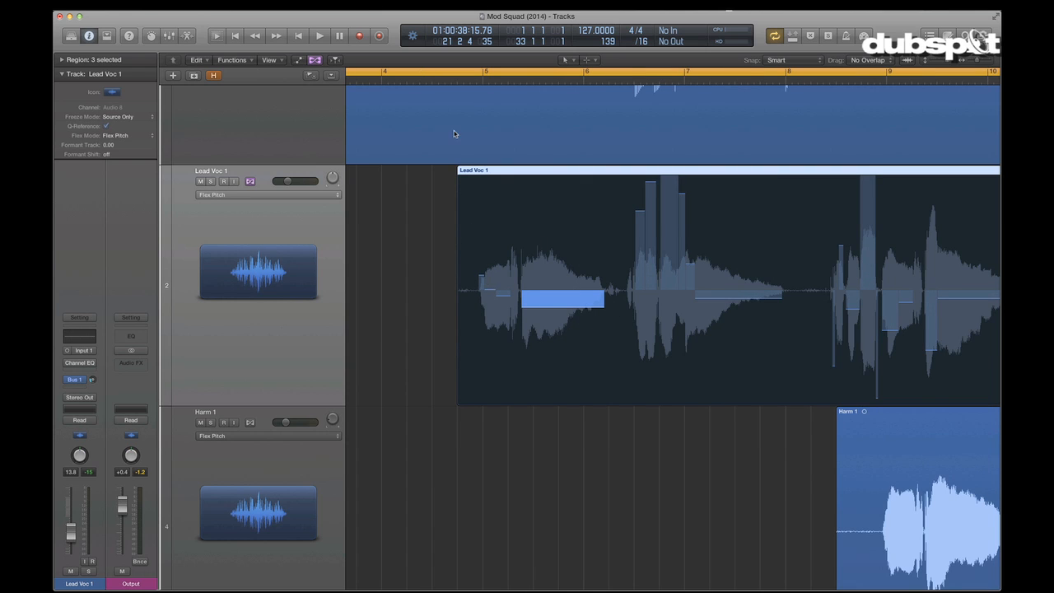
click(458, 82)
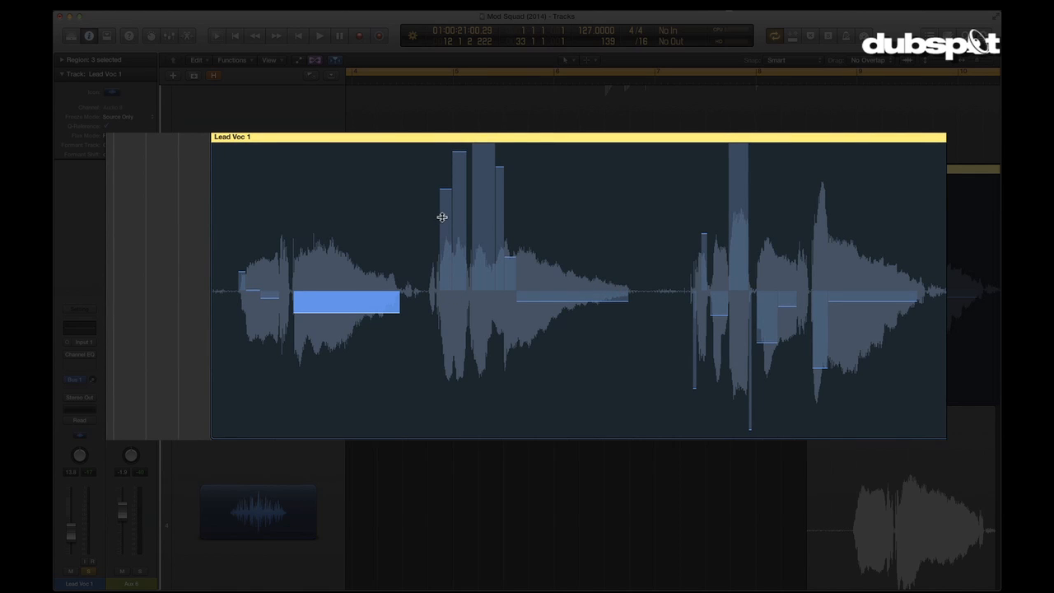
mouse_move(441, 194)
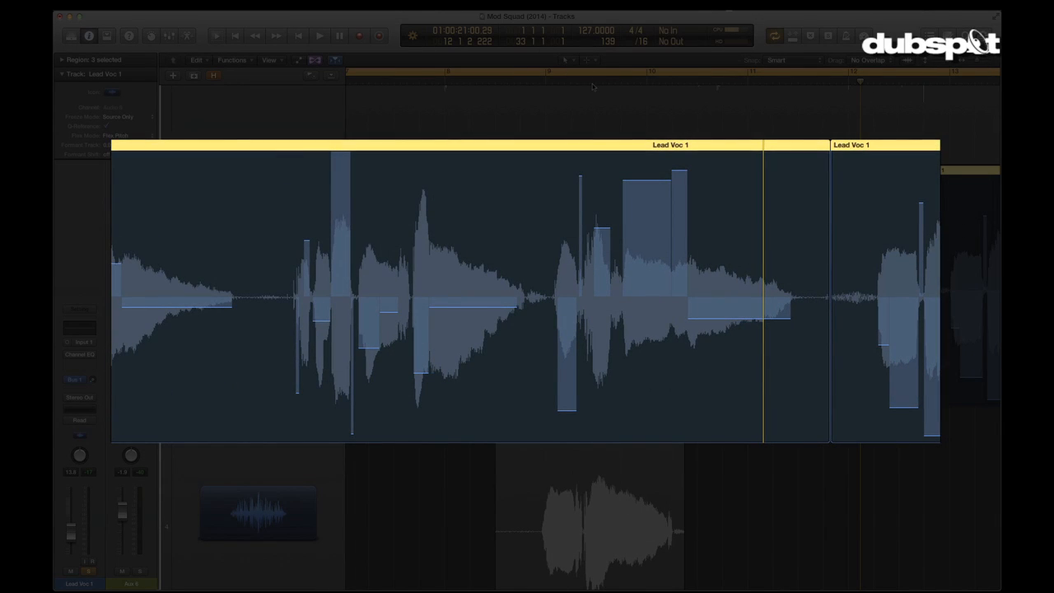
Pull the raised Lead Voc 1 note down in line with the melody, auditioning before and after
click(319, 36)
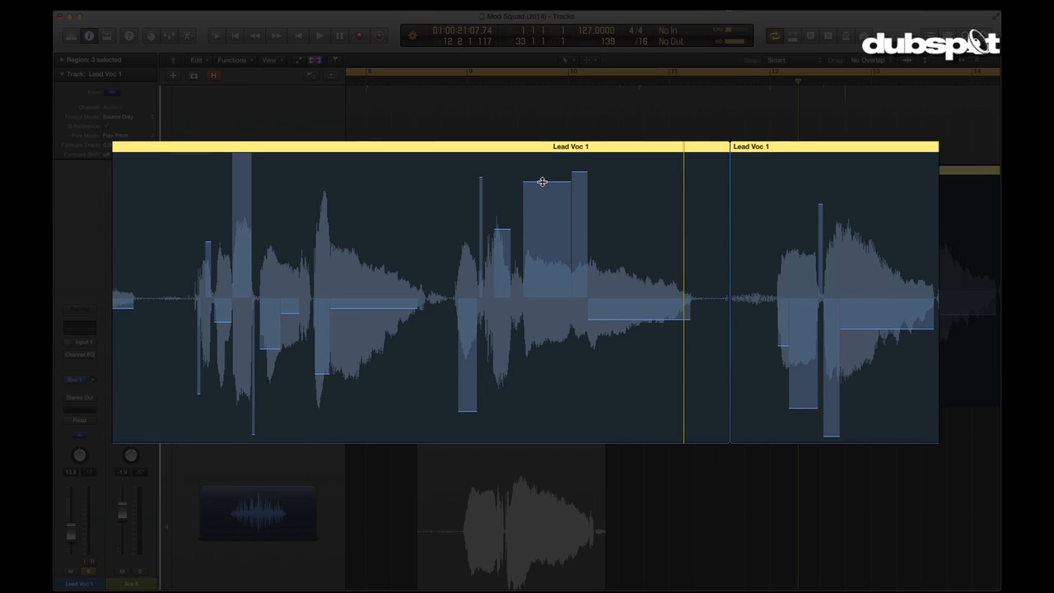
click(547, 239)
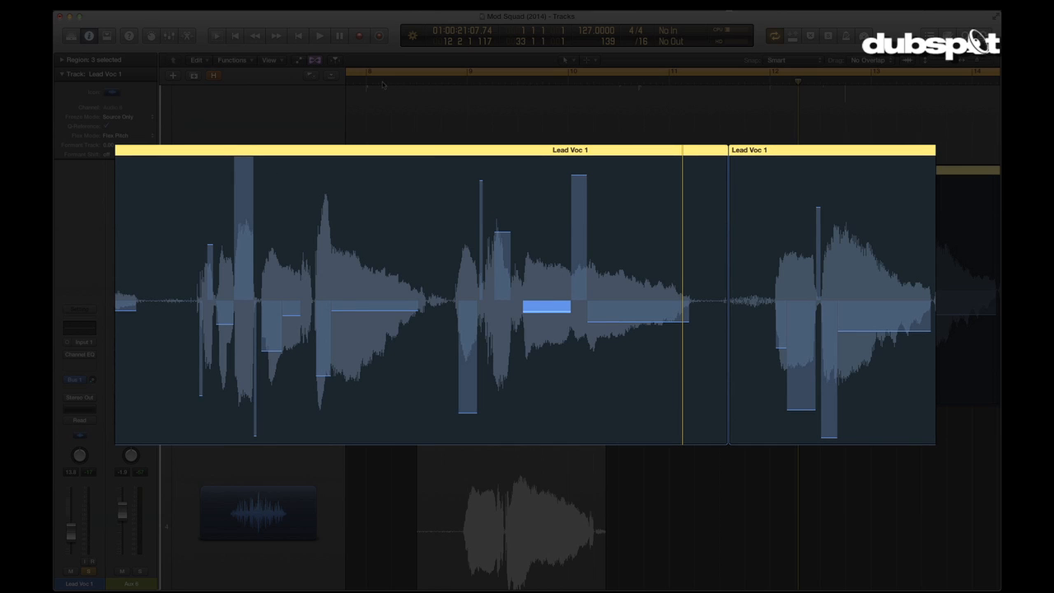
click(320, 36)
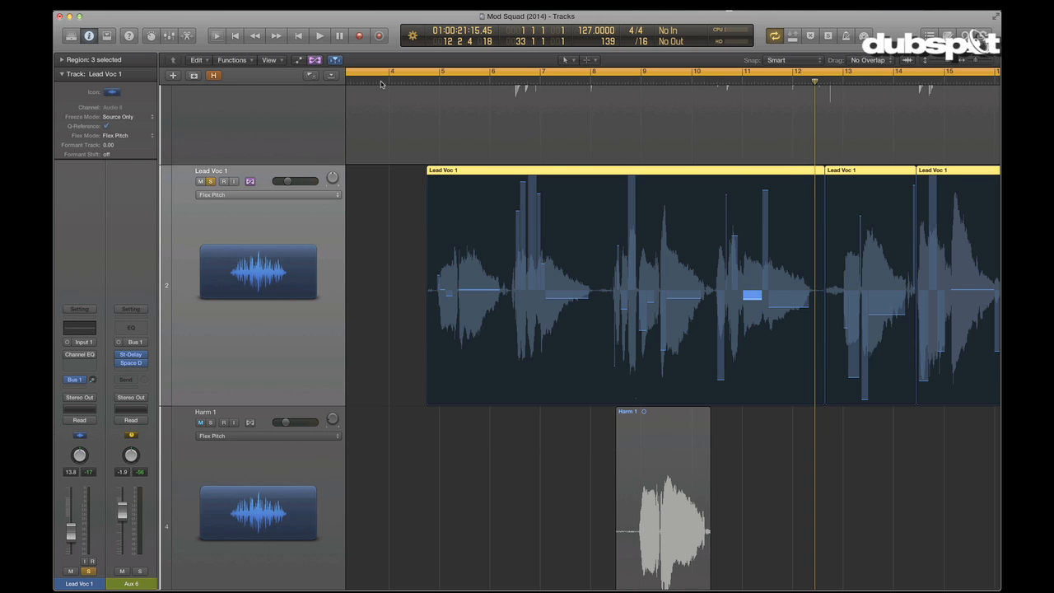
click(201, 422)
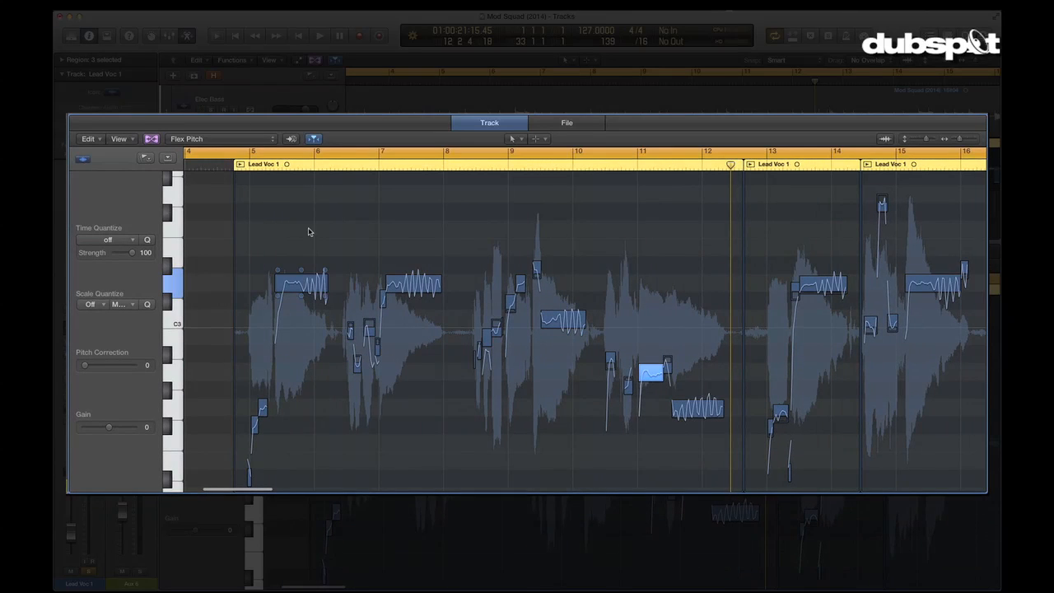
Select a Lead Voc 1 note in the Flex Pitch editor for fine retuning
click(320, 36)
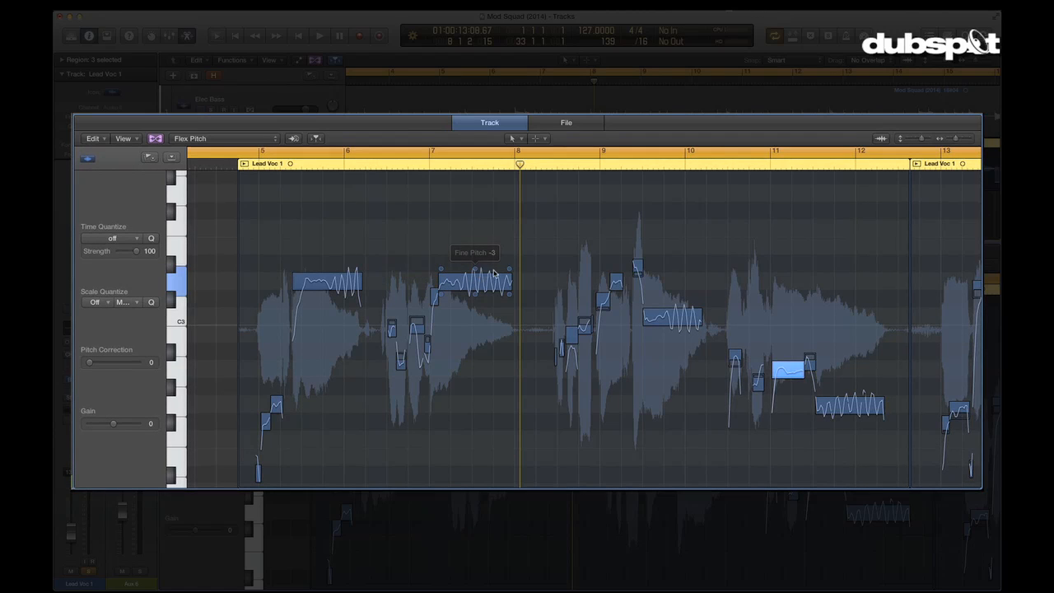
mouse_move(511, 298)
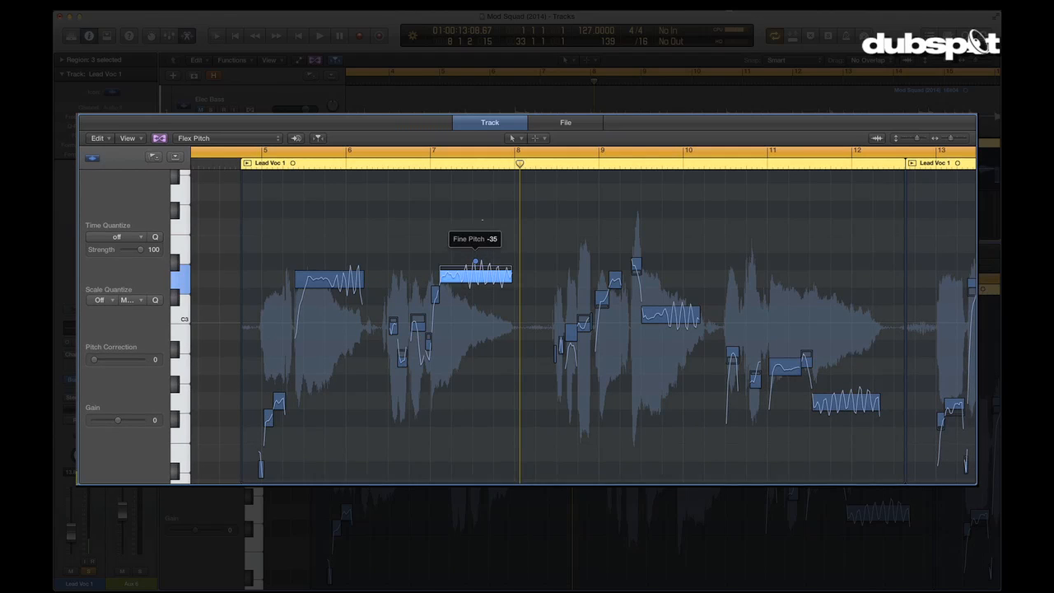
Detune the note to about -35 fine pitch and raise another note's gain to about 1.4 dB
drag(474, 276, 475, 263)
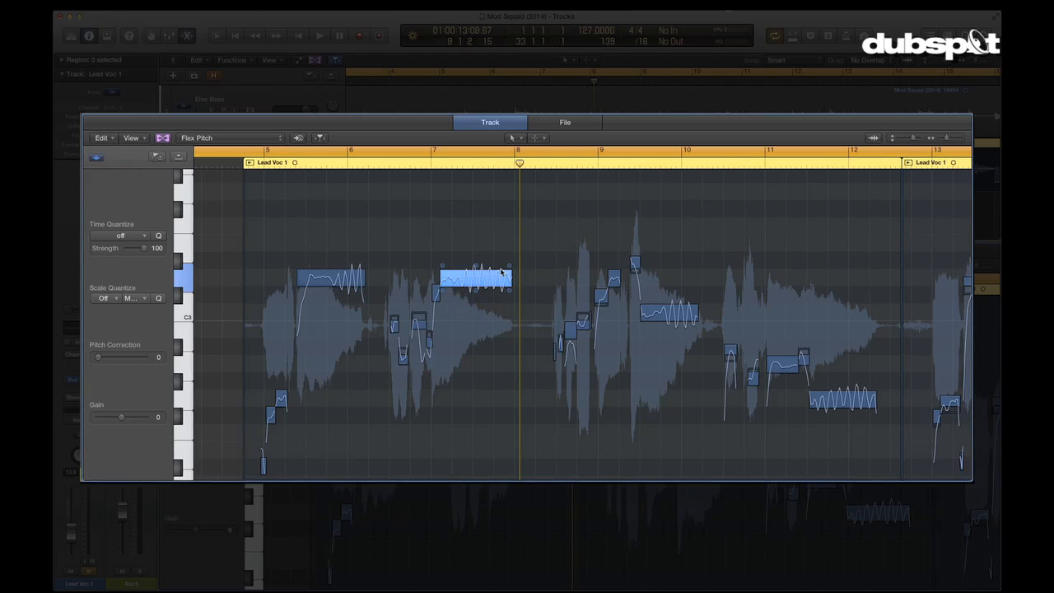
mouse_move(476, 278)
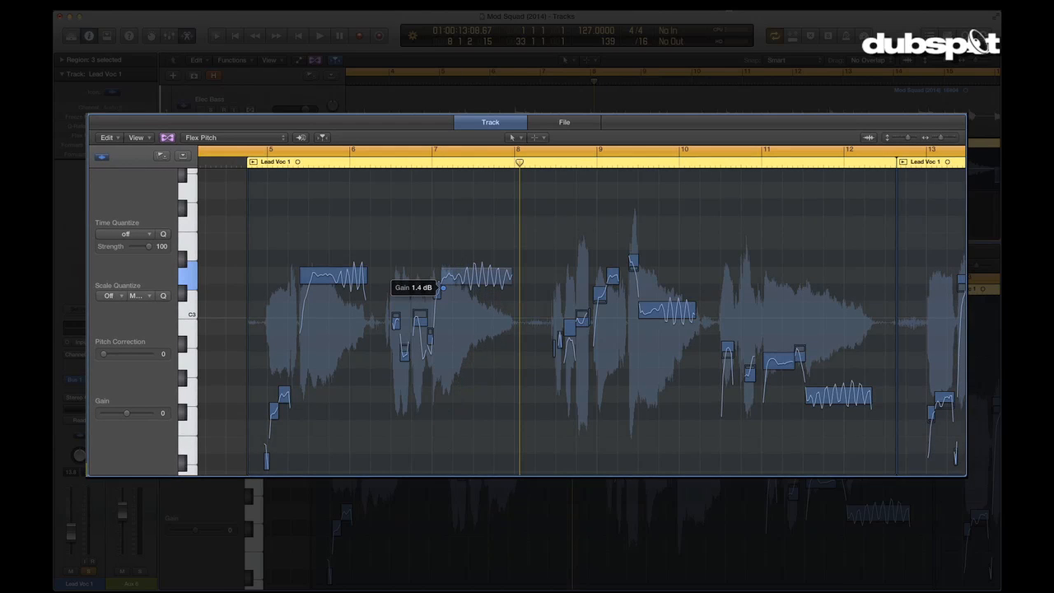
click(474, 276)
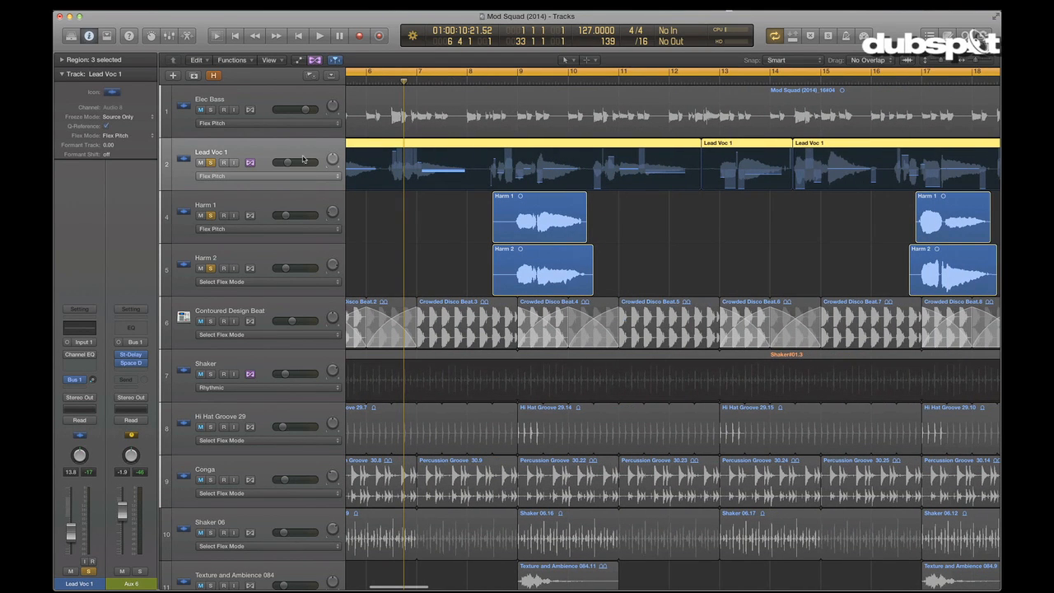
mouse_move(379, 227)
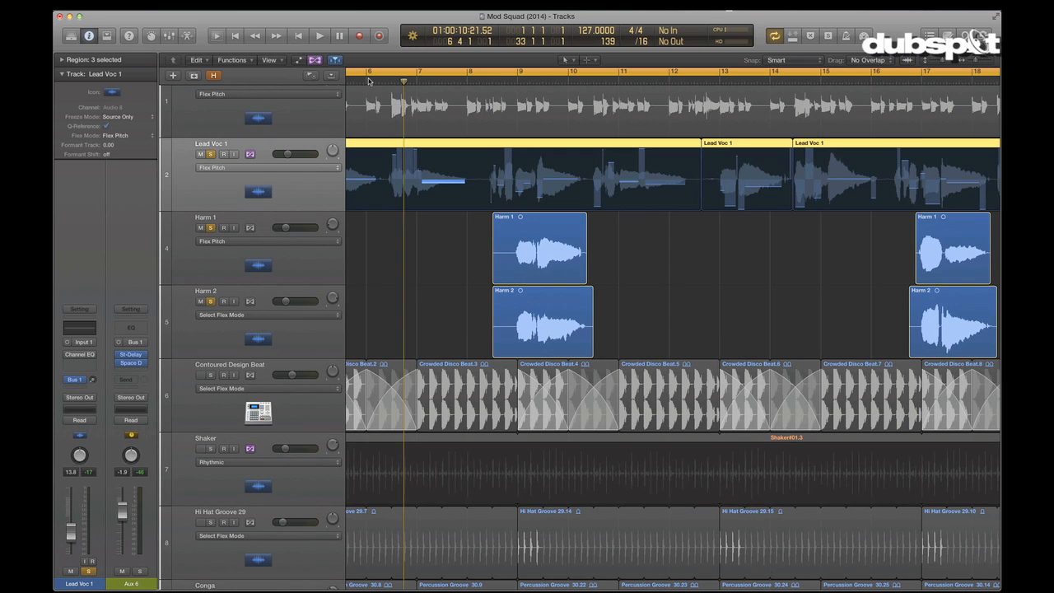
Return to the Tracks area and select the Harm 1 region
click(319, 36)
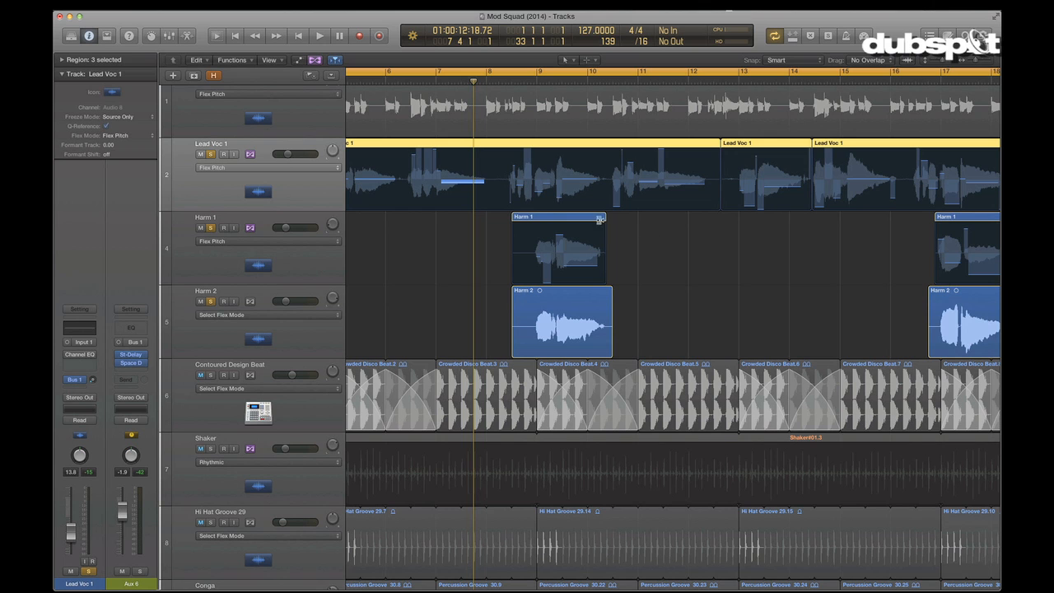
Retune Harm 1 notes in the editor, including shifting the short opening note's pitch
click(558, 217)
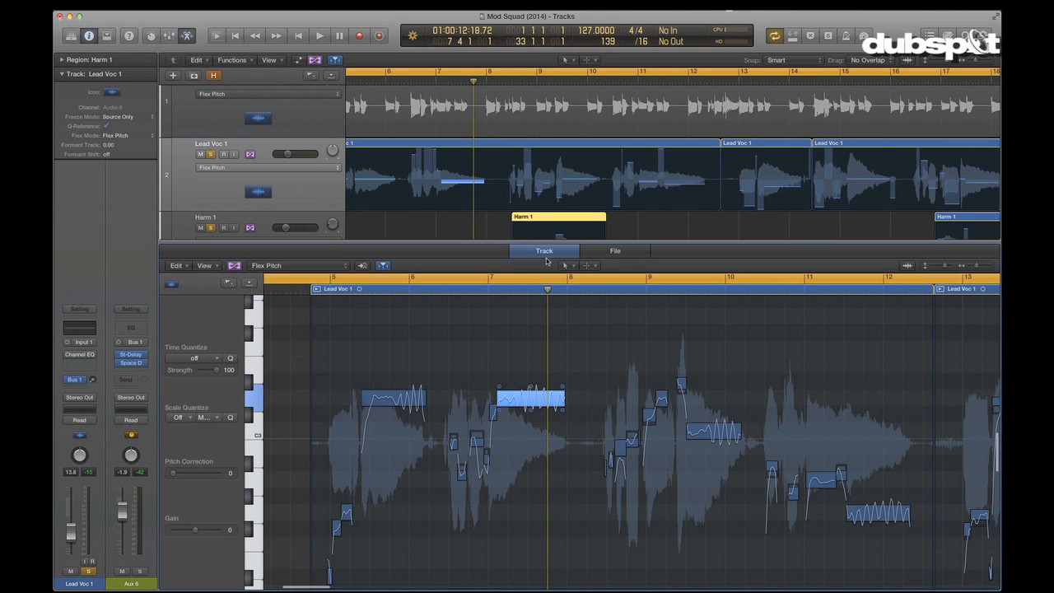
mouse_move(493, 234)
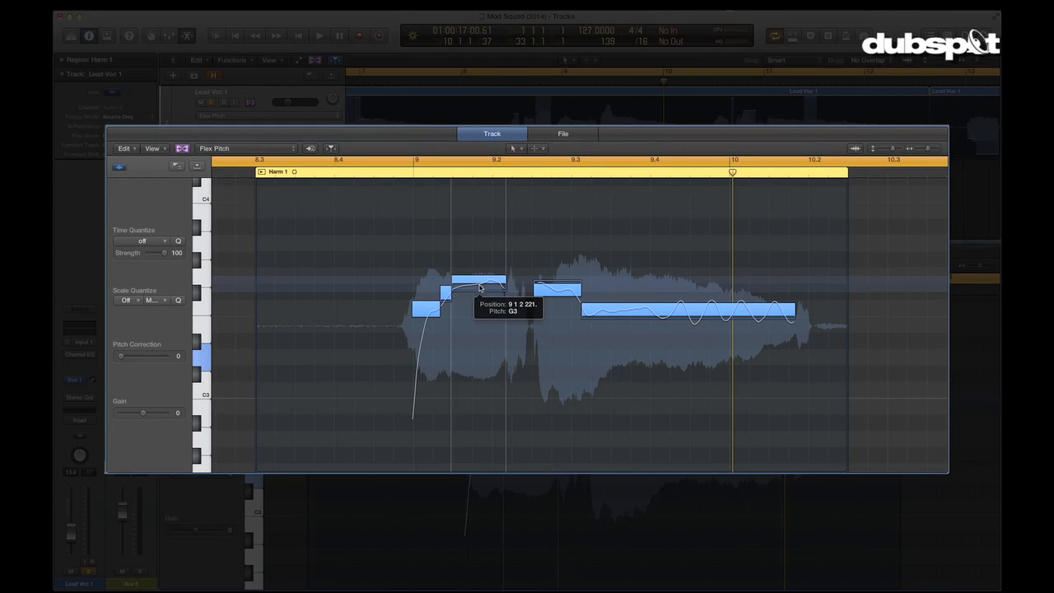
drag(477, 297, 478, 244)
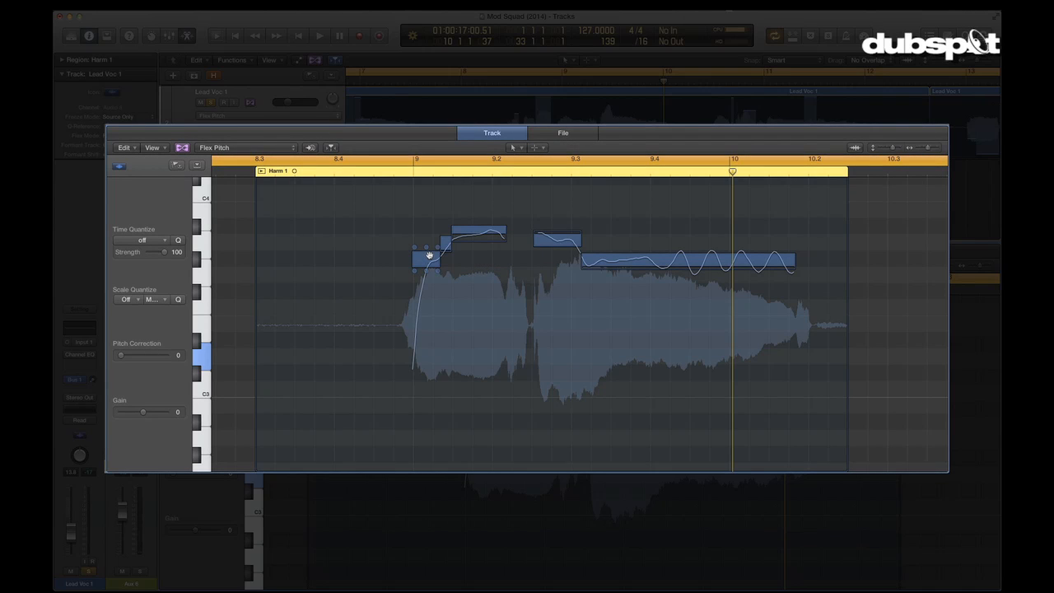
click(425, 257)
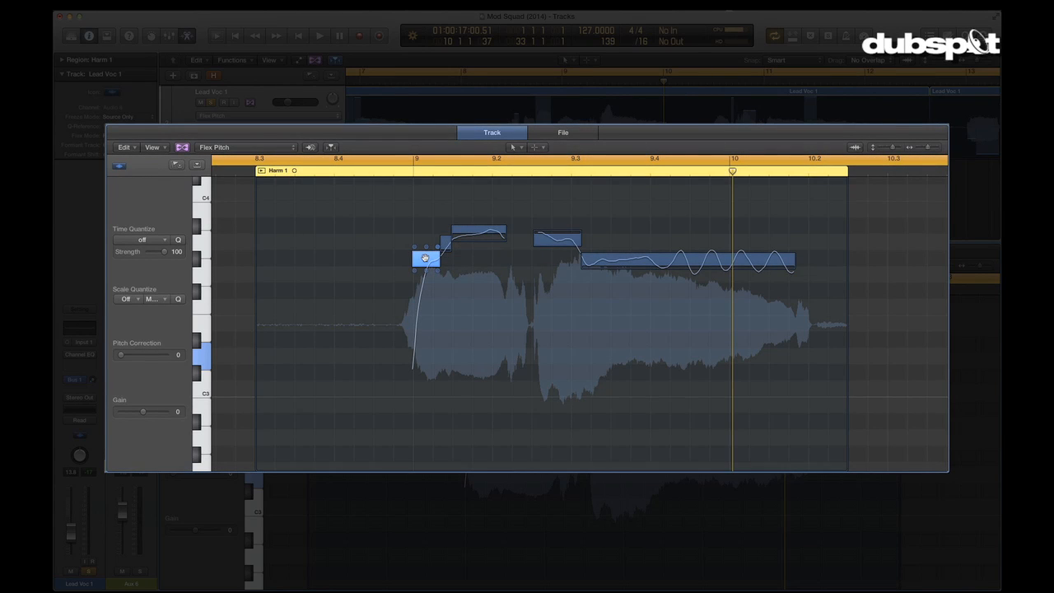
drag(425, 257, 464, 234)
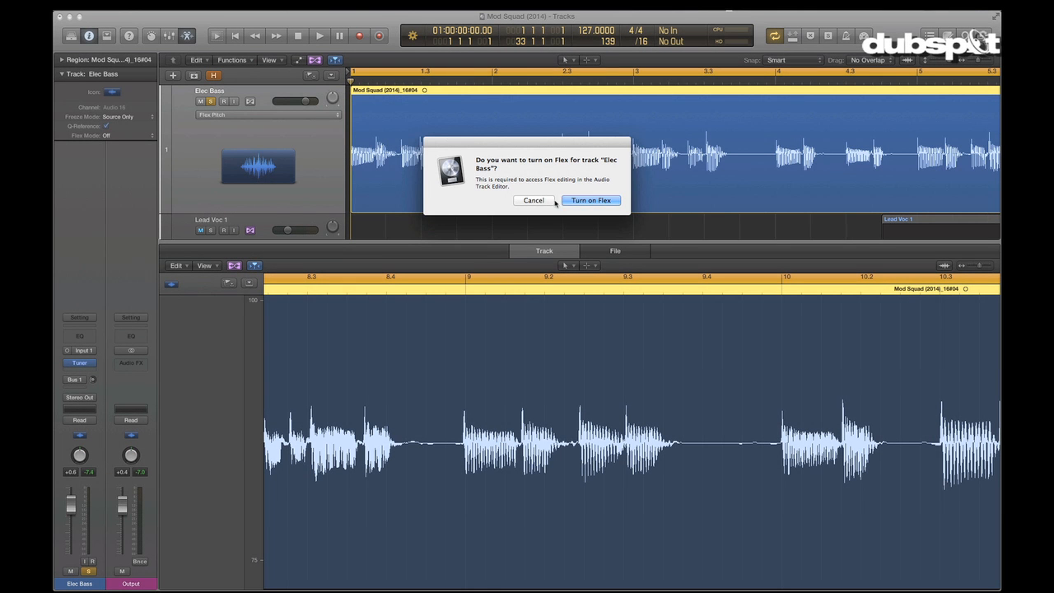
Confirm Turn on Flex for the Elec Bass region
click(589, 201)
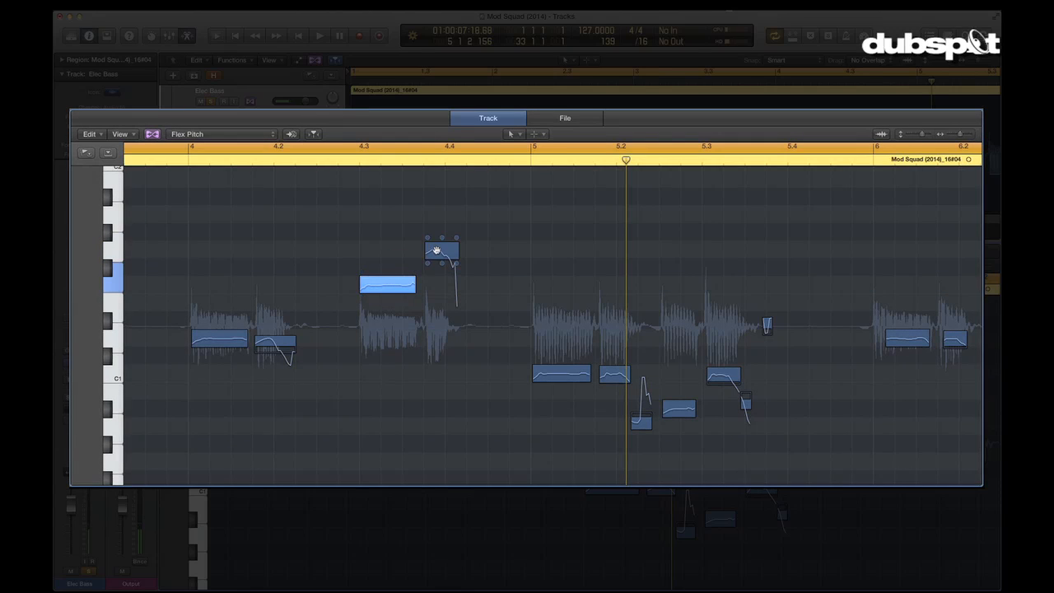
Drag an Elec Bass note down to a new pitch in Flex Pitch
drag(441, 250, 438, 307)
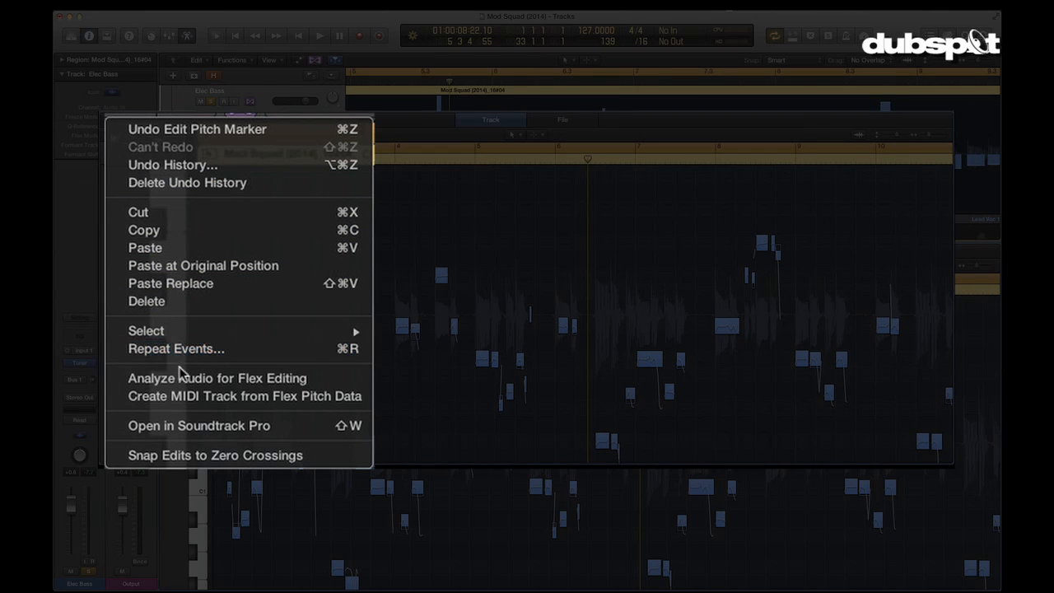
mouse_move(244, 395)
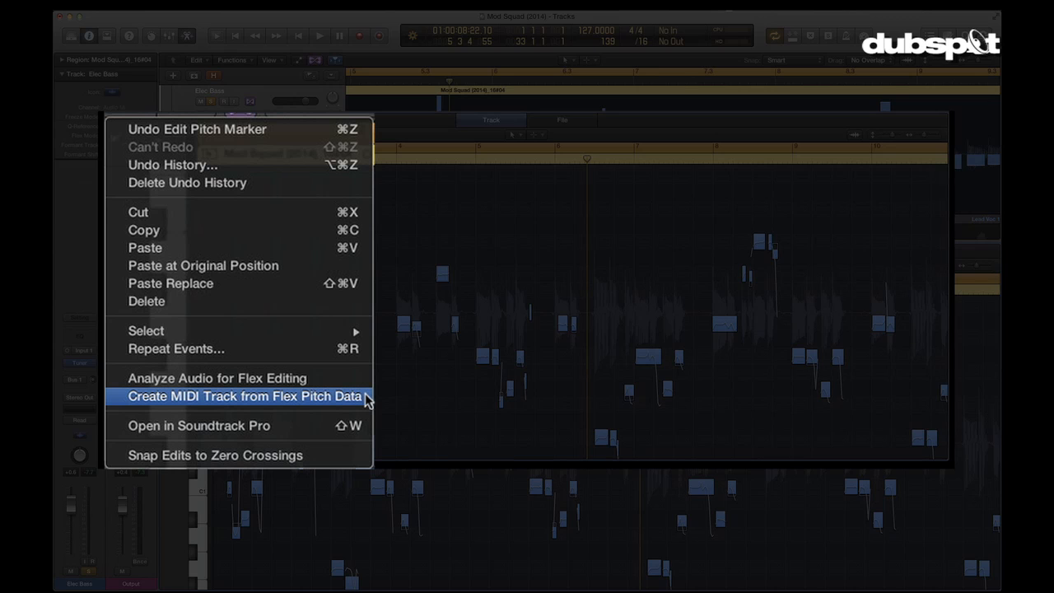
Create a MIDI track from the bass region's Flex Pitch data
click(244, 395)
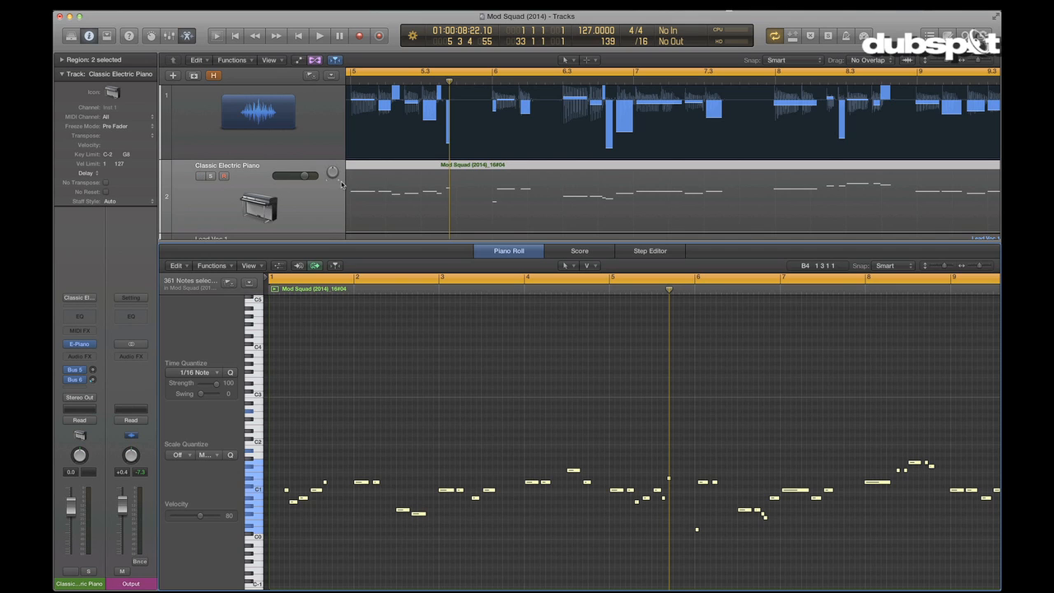
mouse_move(272, 205)
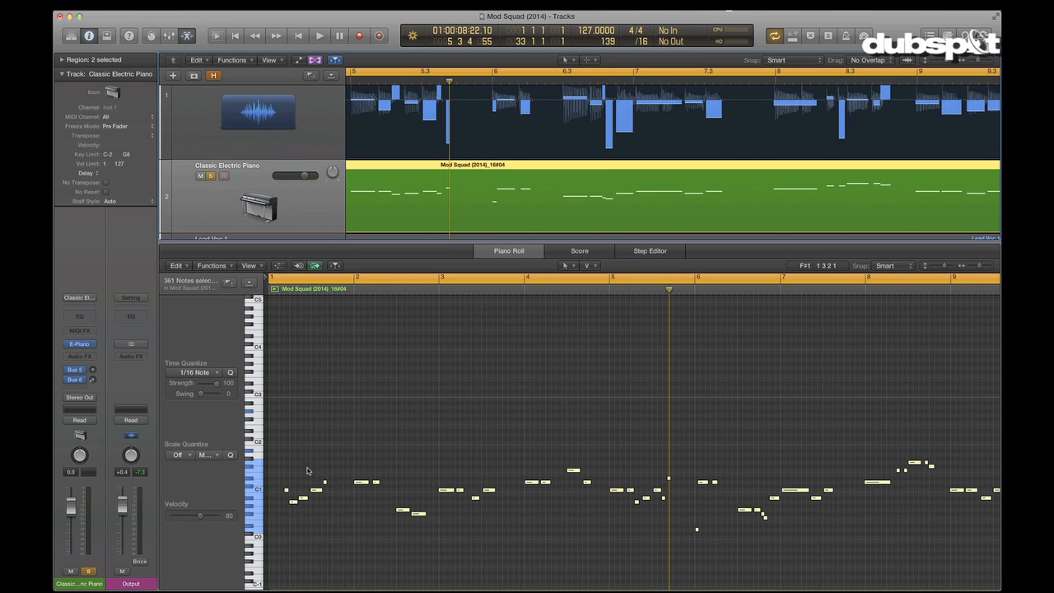
mouse_move(491, 492)
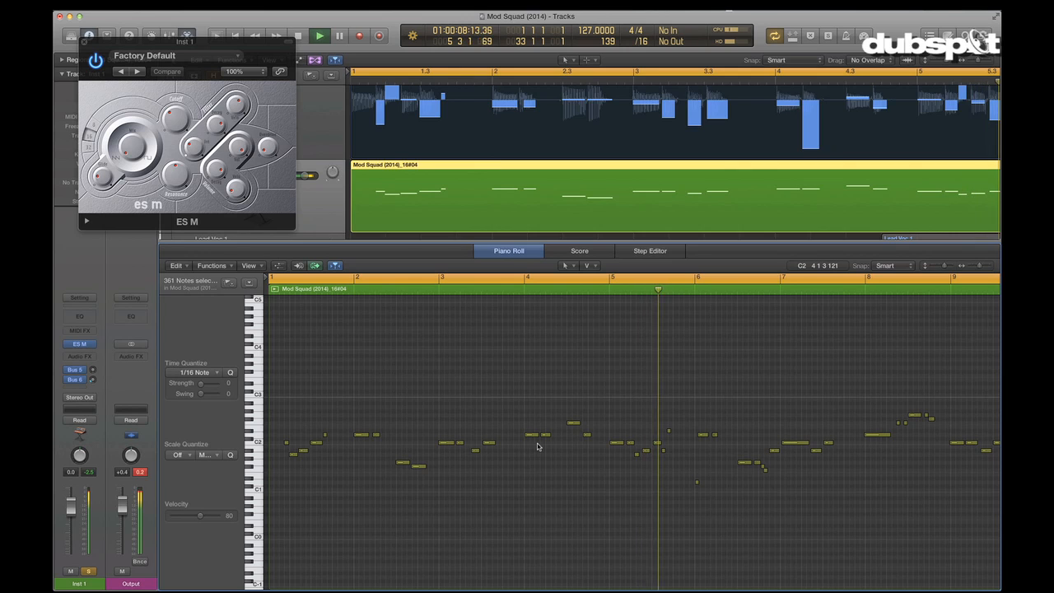
click(339, 36)
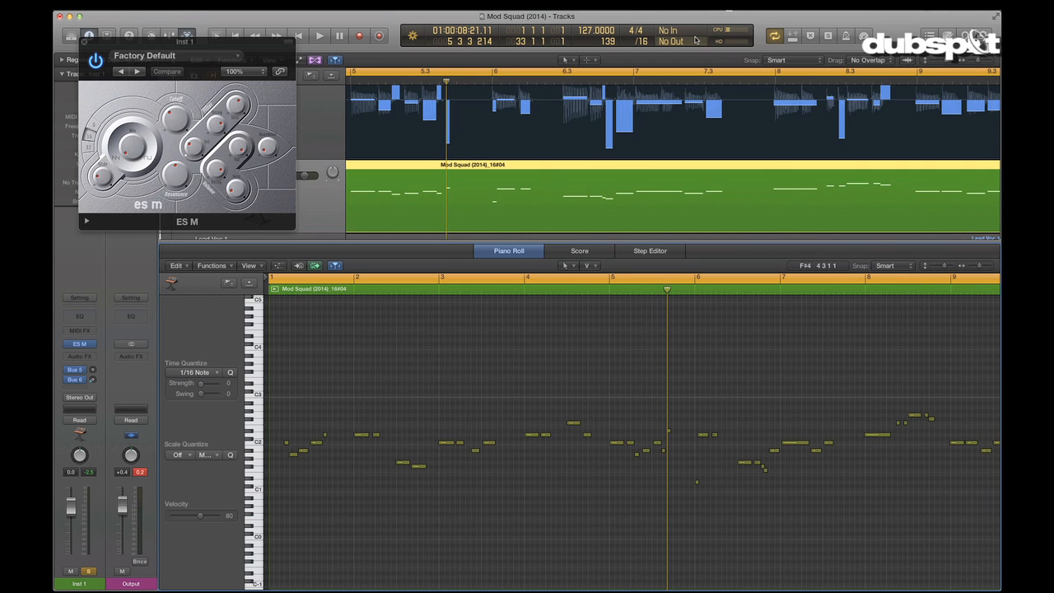
mouse_move(695, 42)
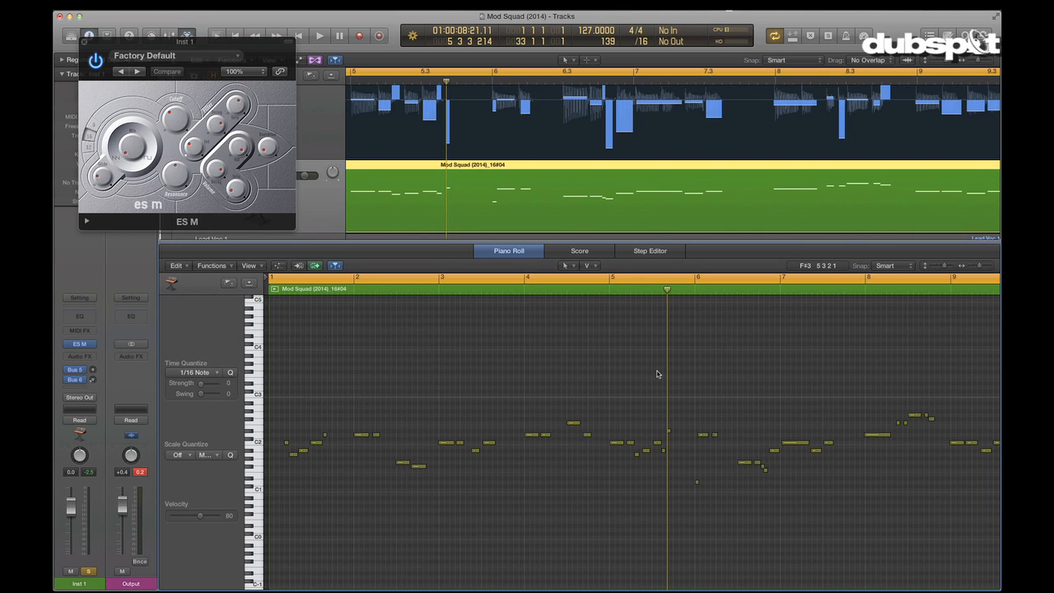
Close the ES M synth and the Piano Roll, returning to the full arrangement
click(86, 43)
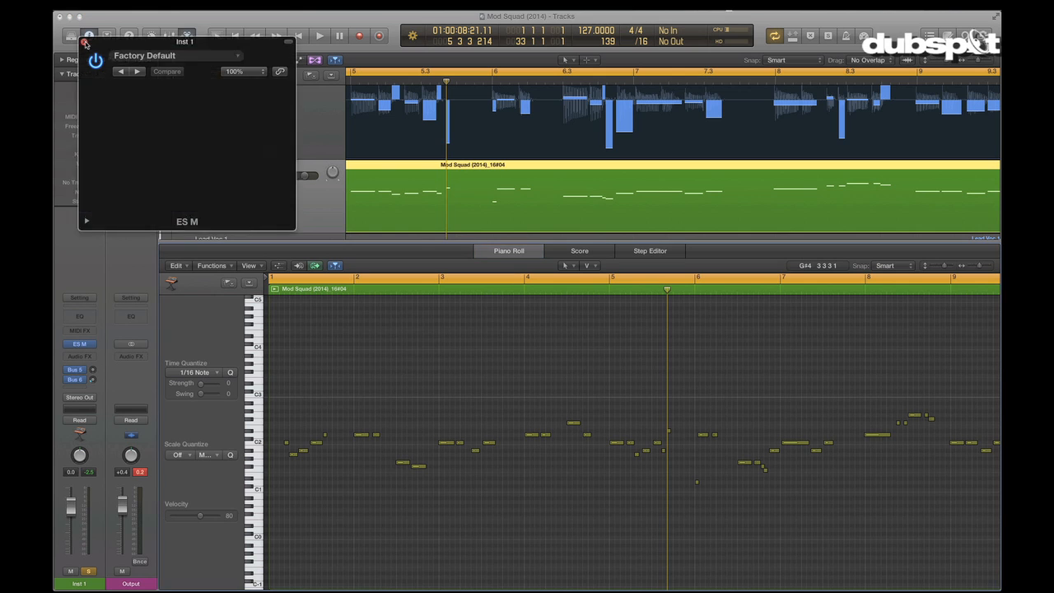
click(86, 43)
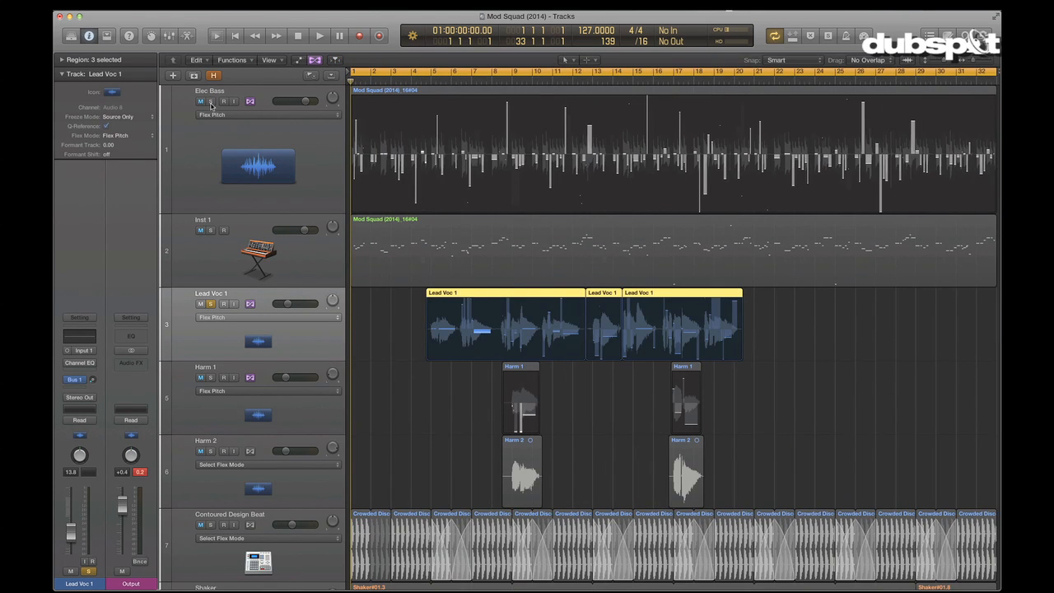
mouse_move(218, 340)
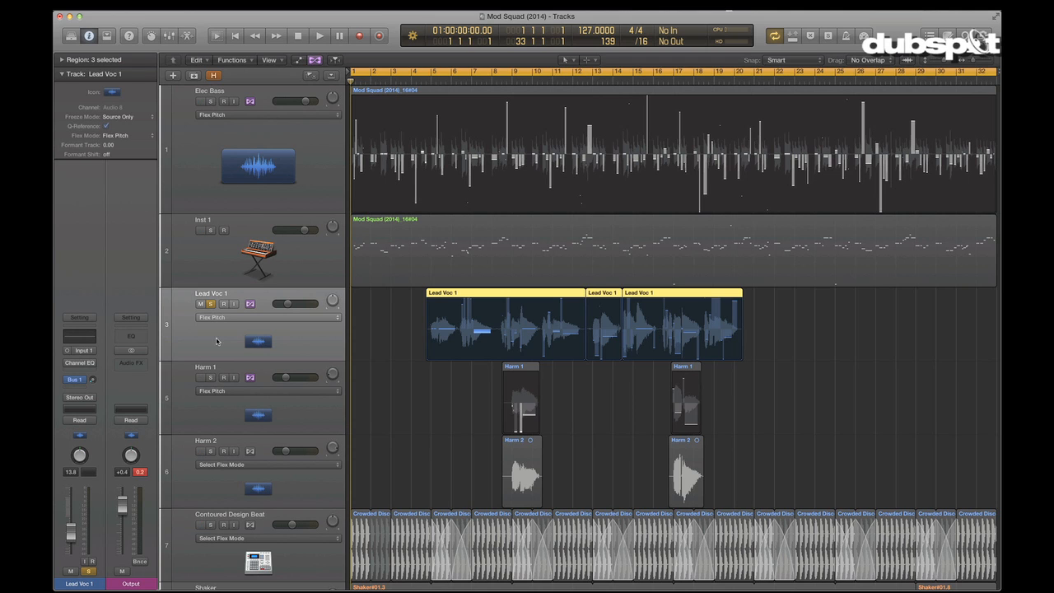
mouse_move(246, 353)
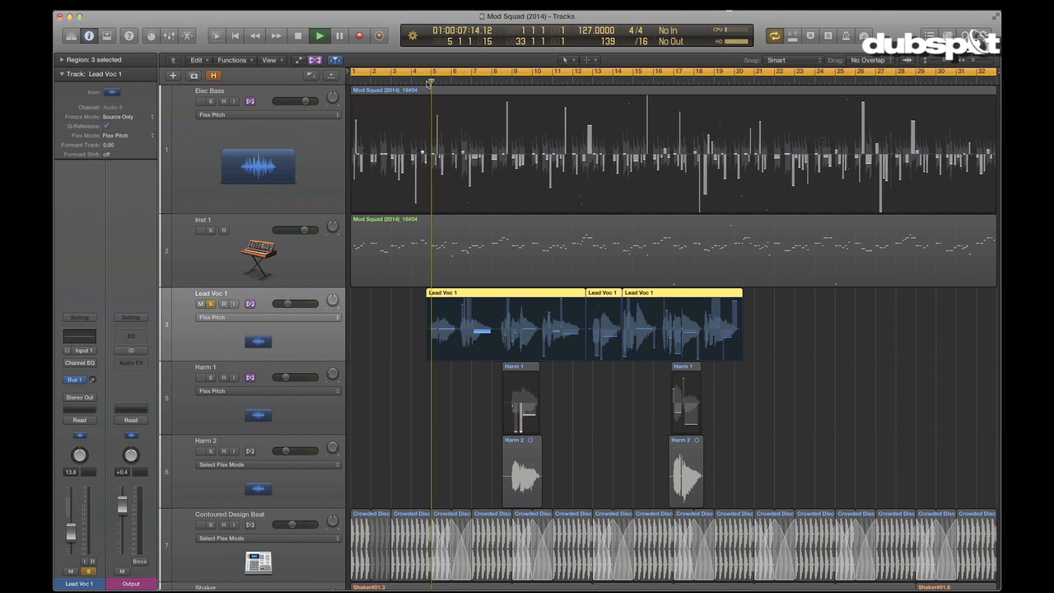
Bring up Lead Voc 1's notes in Flex Pitch and drag a note's formant down
click(231, 316)
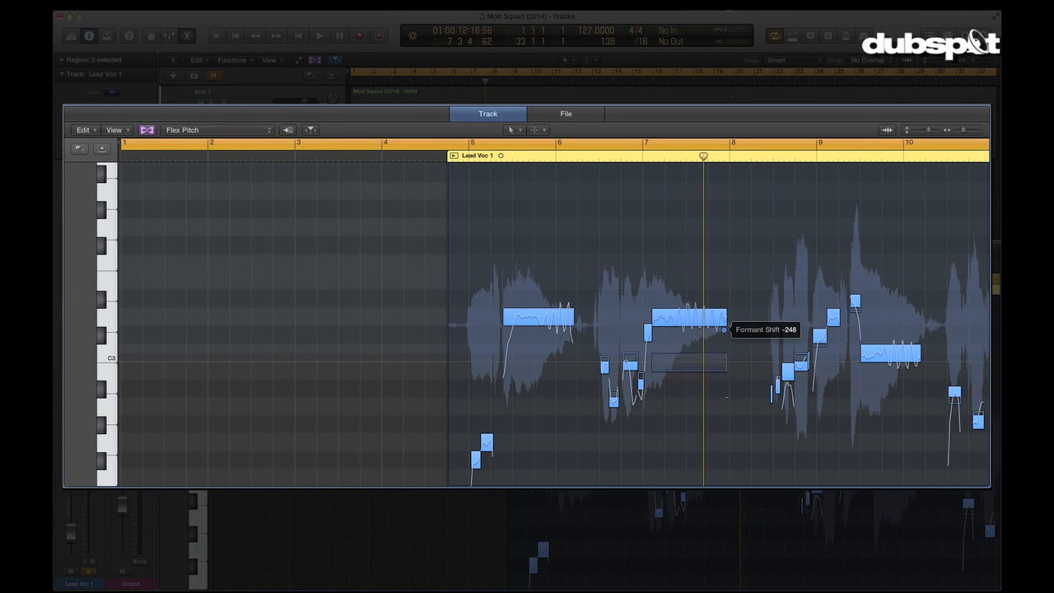
click(320, 35)
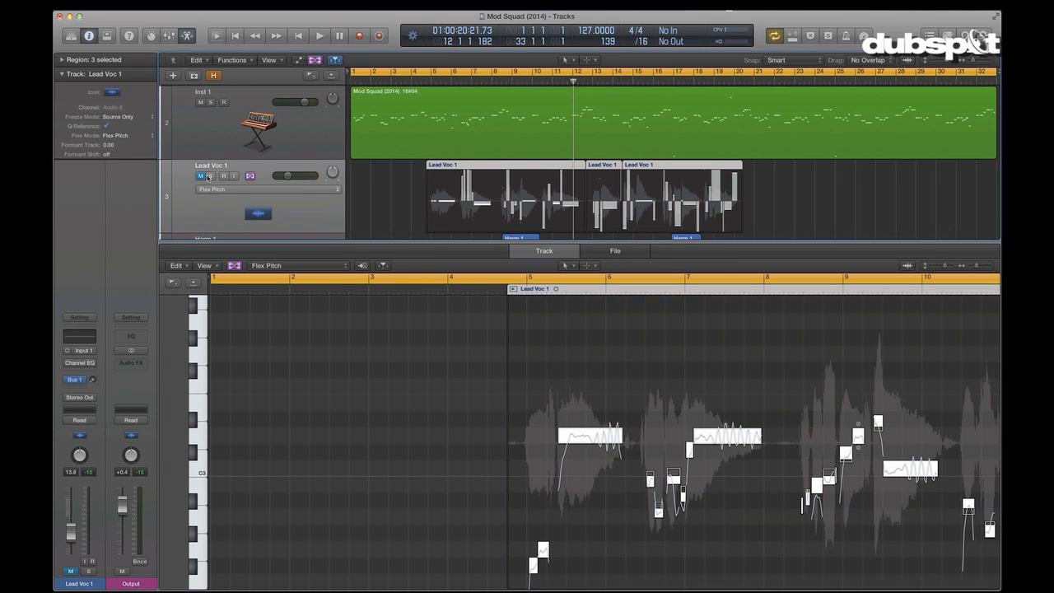
Switch the editor to the Inst 1 bass MIDI track's Piano Roll
click(203, 93)
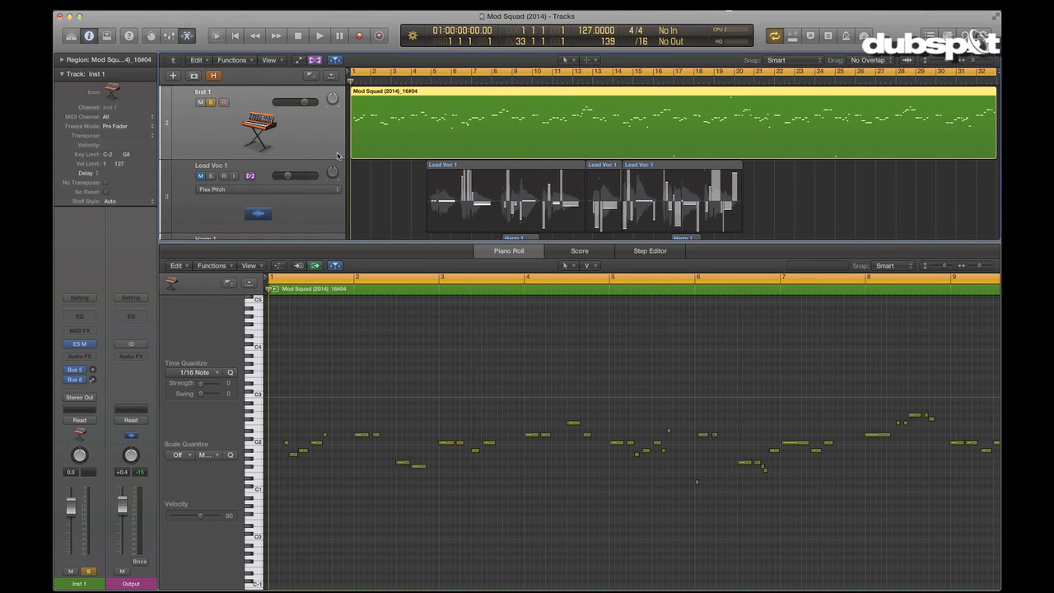
mouse_move(361, 234)
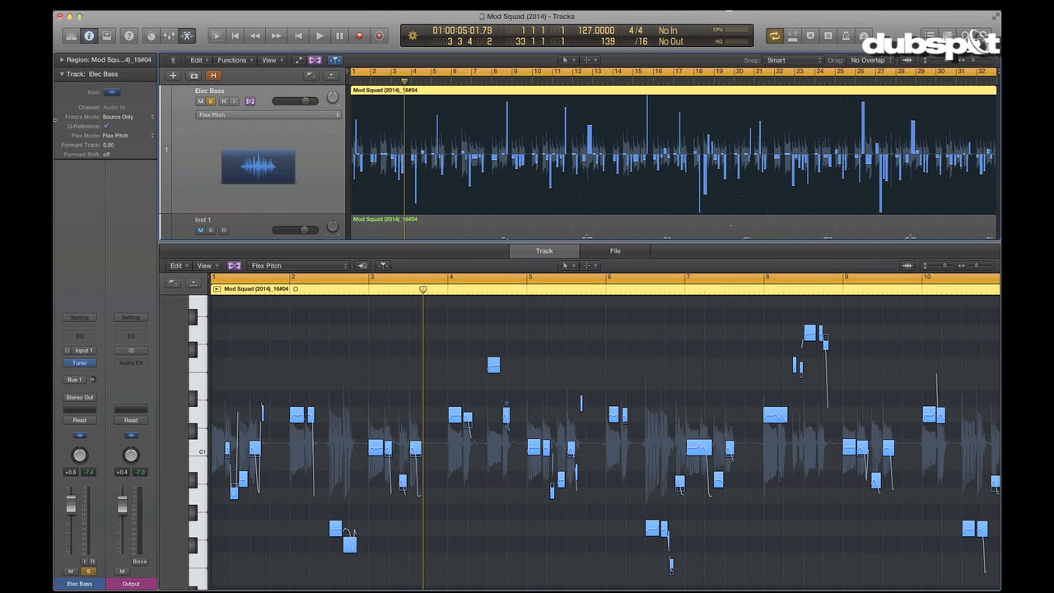
Show the Elec Bass Track Inspector for its track-wide Formant Shift setting
click(62, 60)
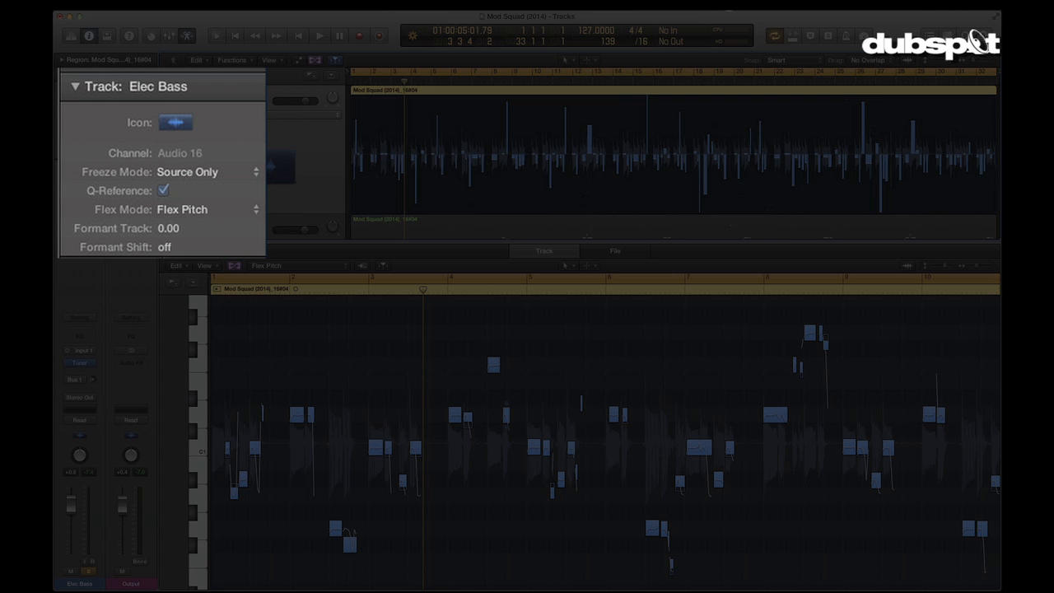
mouse_move(161, 247)
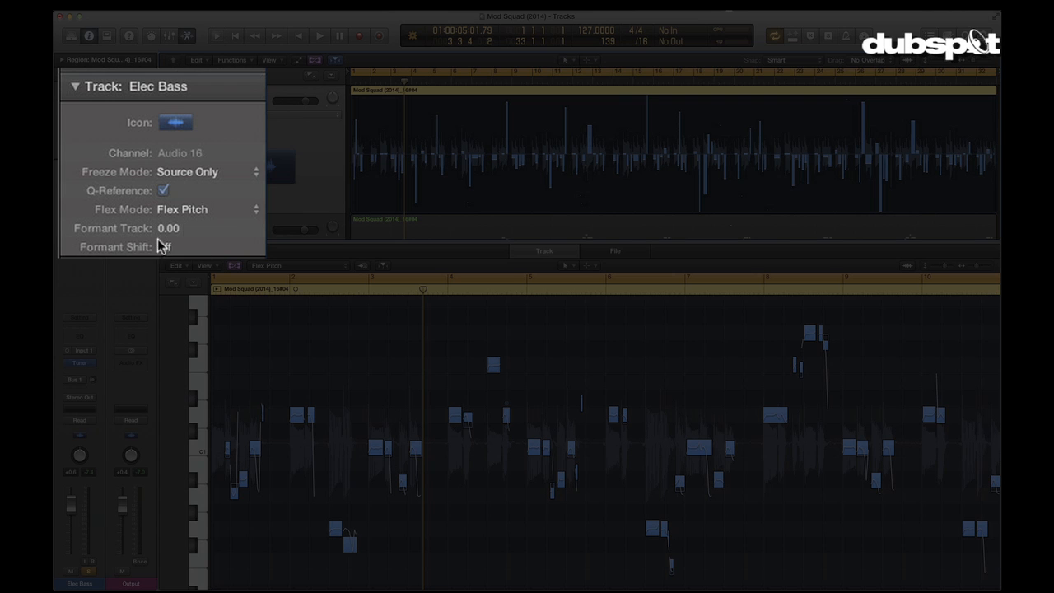
mouse_move(163, 247)
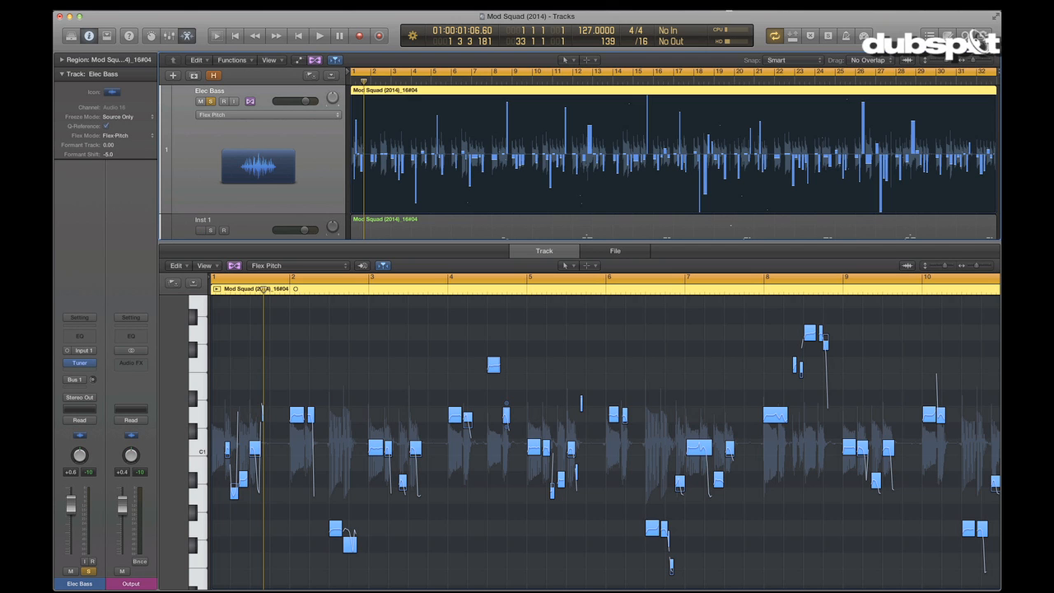
click(319, 36)
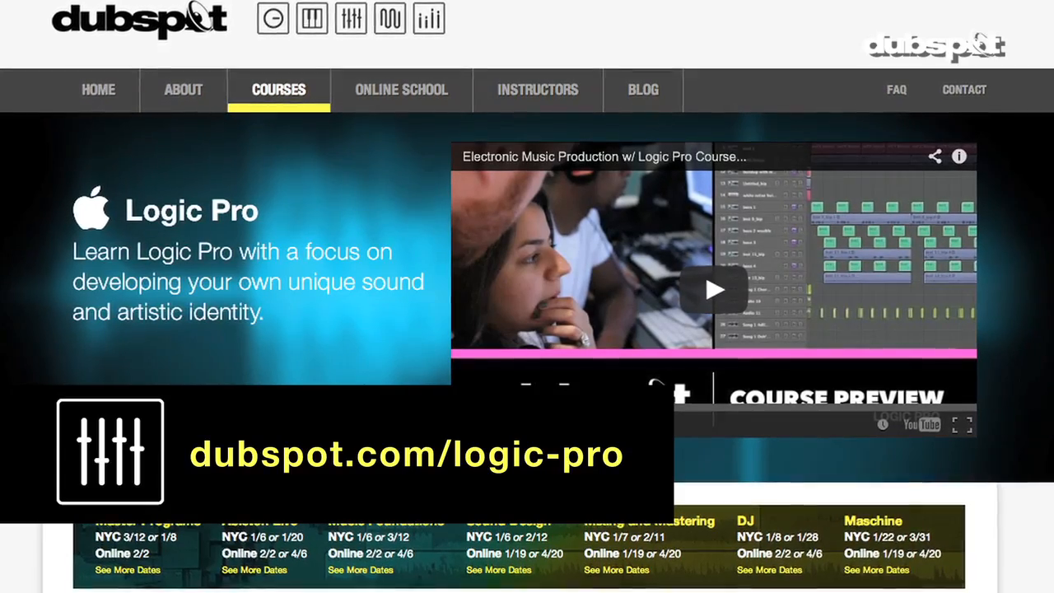
scroll(down, 3)
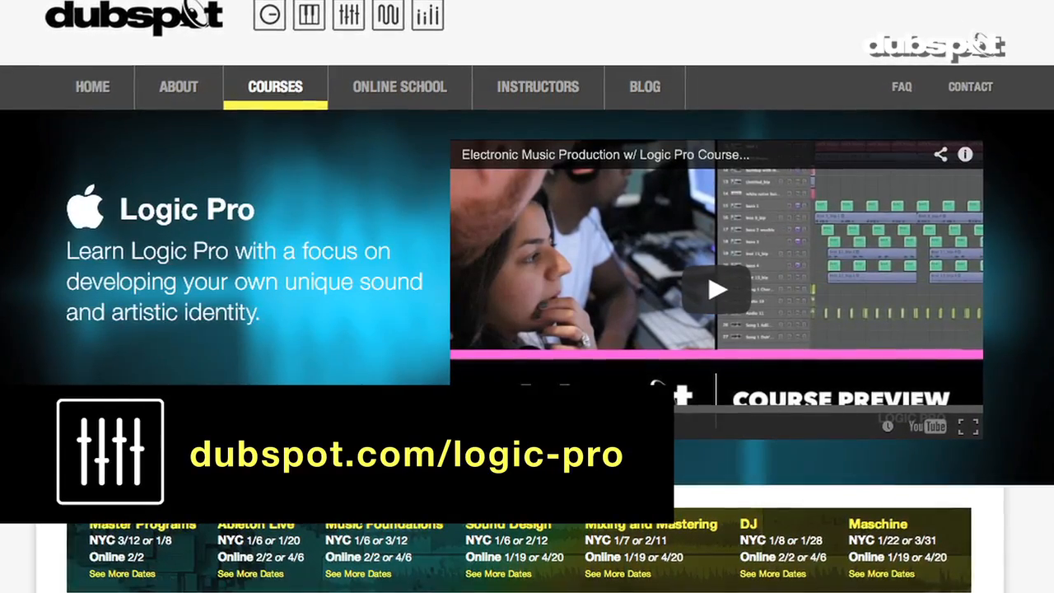